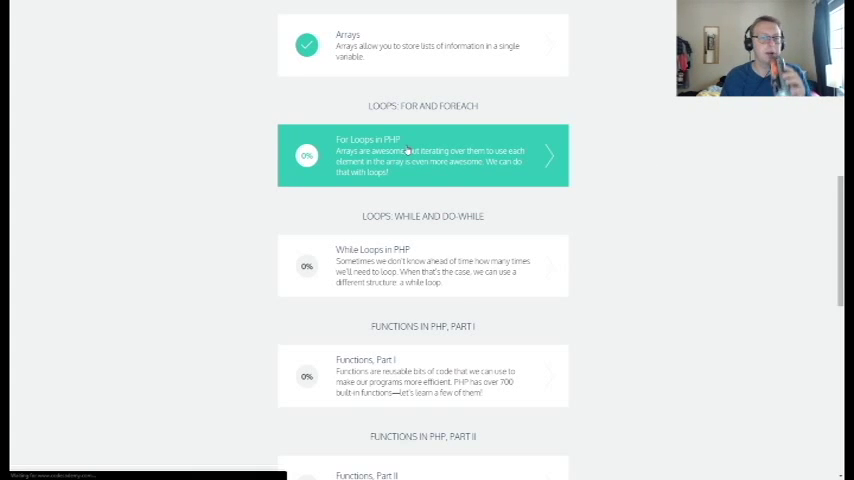
Step: Open the For Loops in PHP course and submit its leap-year loop printing 2004–2044
{"action": "left_click", "coordinate": [423, 155]}
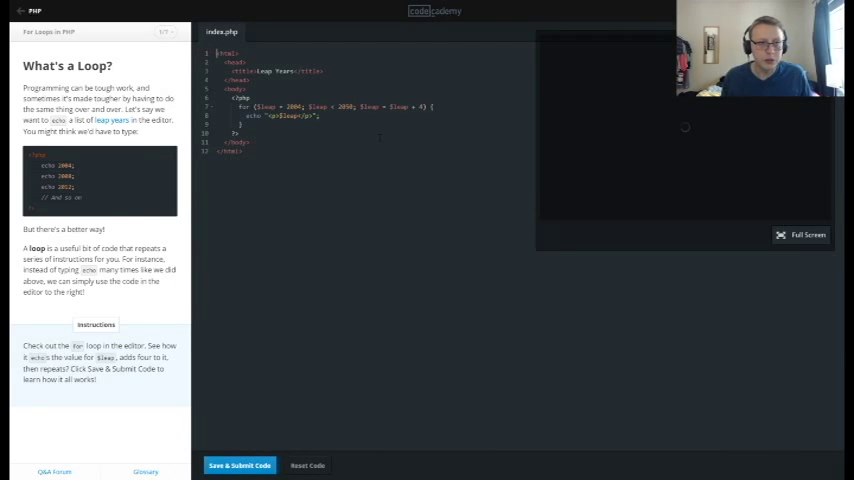
{"action": "left_click", "coordinate": [239, 465]}
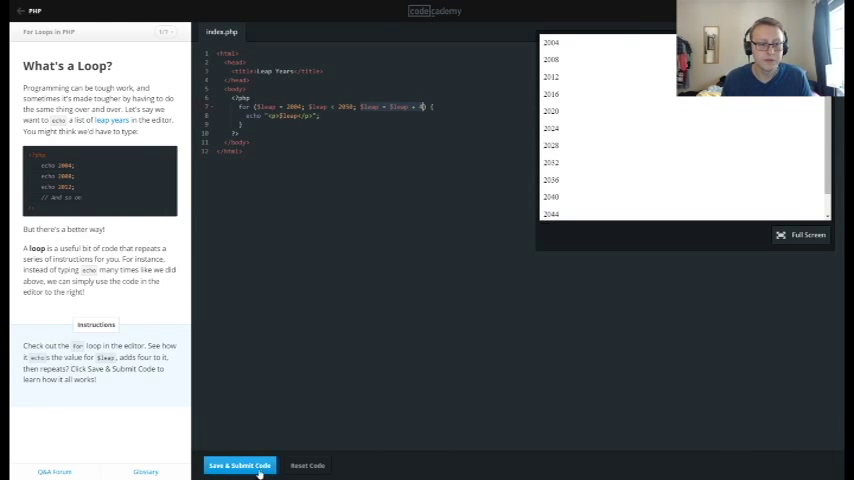
Step: Complete the for loop syntax blanks and submit so the even numbers 246810 print
{"action": "left_click", "coordinate": [239, 465]}
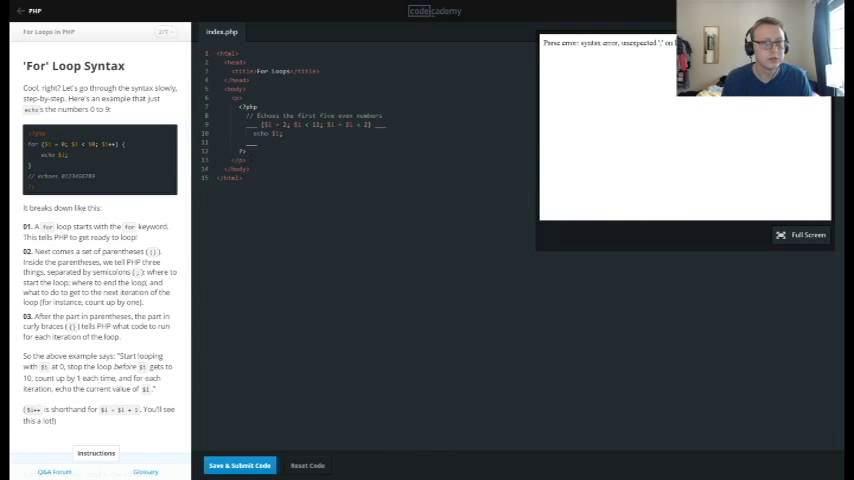
{"action": "scroll", "scroll_direction": "down", "scroll_amount": 3}
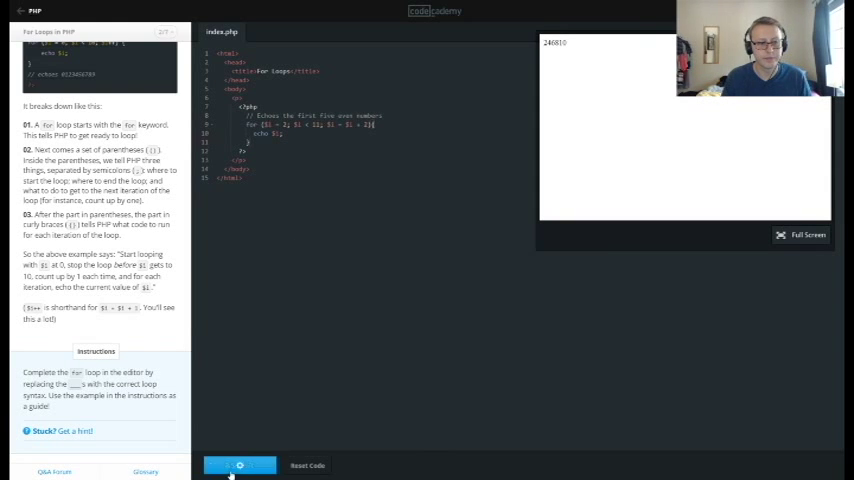
{"action": "left_click", "coordinate": [239, 465]}
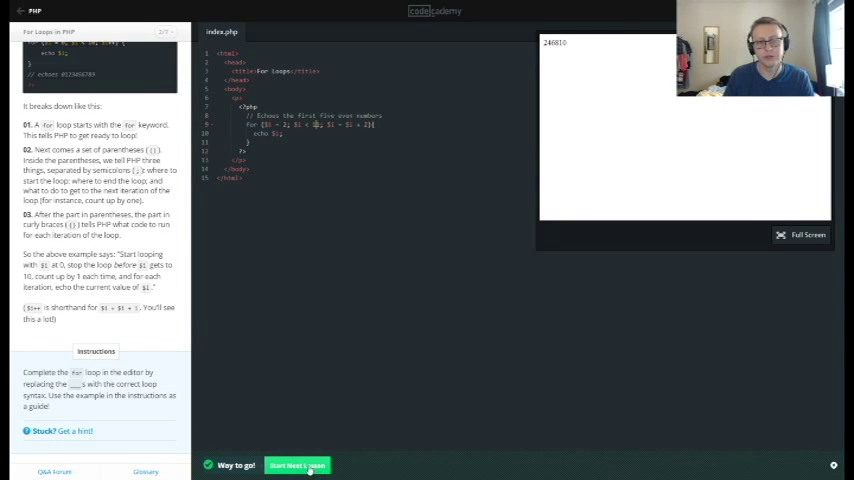
Step: Start the Writing Your First 'For' Loop exercise for a count-by-10 loop toward 100
{"action": "left_click", "coordinate": [297, 465]}
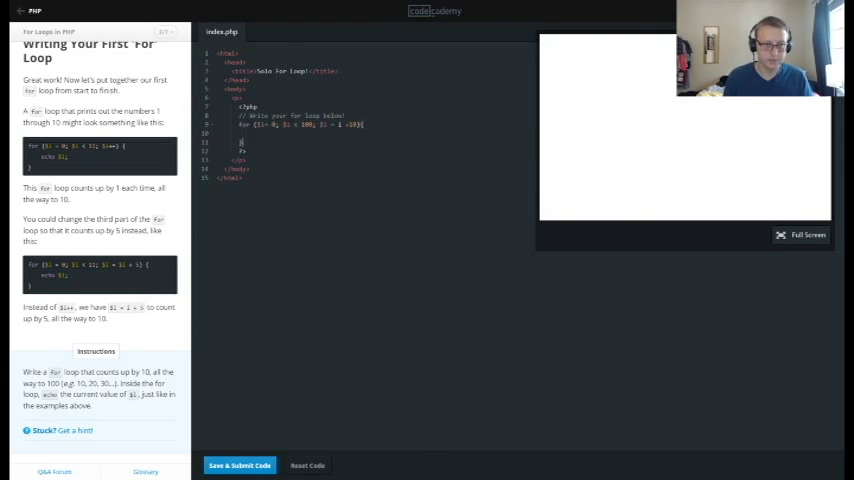
Step: Submit the counting loop and close the 'Something went wrong' error dialog
{"action": "left_click", "coordinate": [239, 465]}
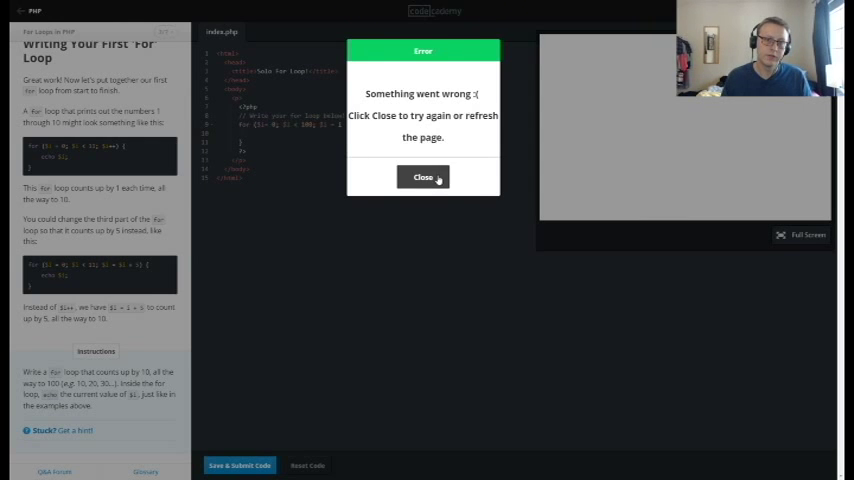
{"action": "left_click", "coordinate": [423, 177]}
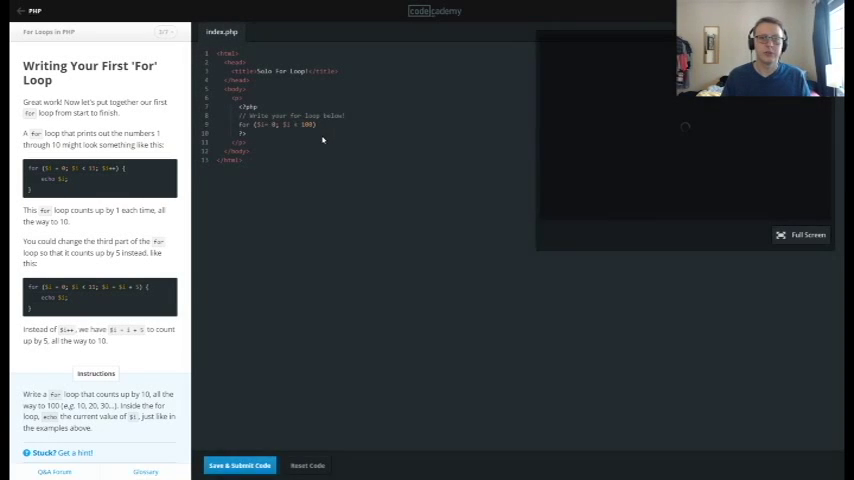
Step: Add echo $i; to the loop body, submit, and close the connection error
{"action": "left_click", "coordinate": [239, 465]}
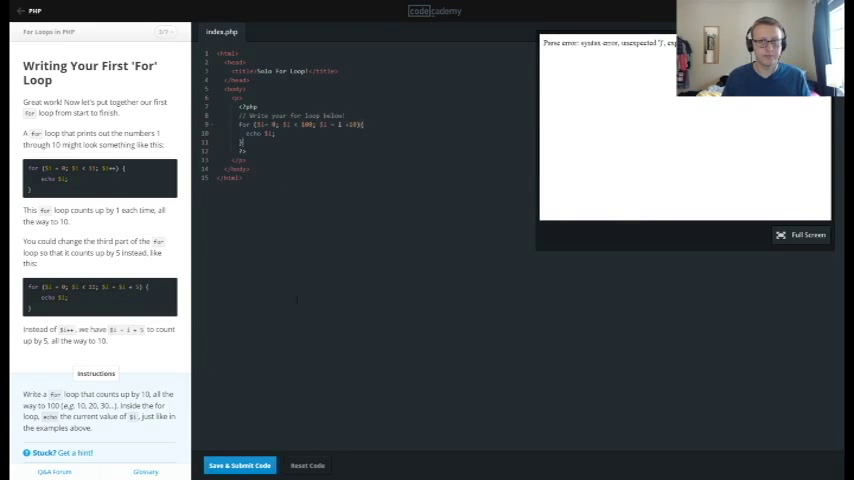
{"action": "left_click", "coordinate": [239, 465]}
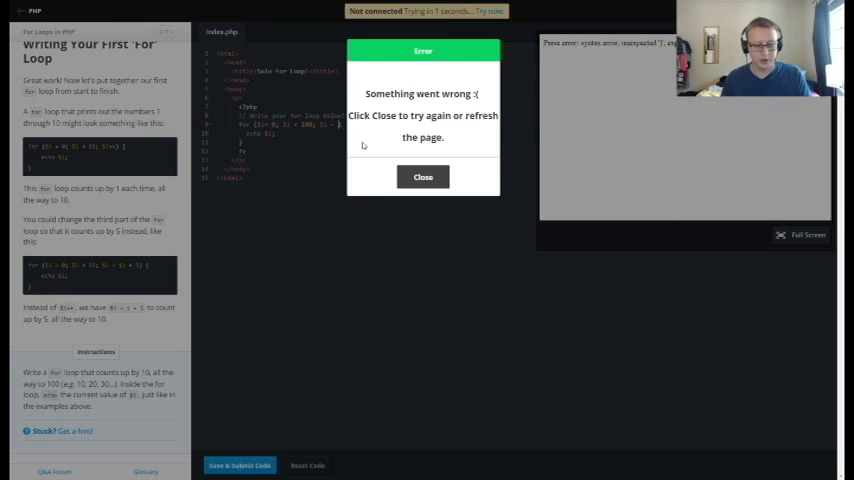
{"action": "left_click", "coordinate": [422, 177]}
{"action": "type", "text": " $i +10){"}
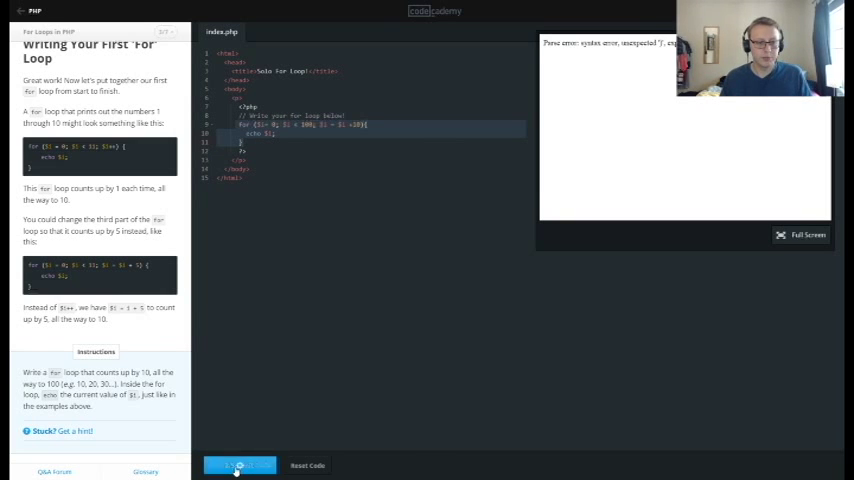
Step: Retype the loop header for ($i = 0; ...; $i = $i + 10) and resubmit it
{"action": "left_click", "coordinate": [239, 465]}
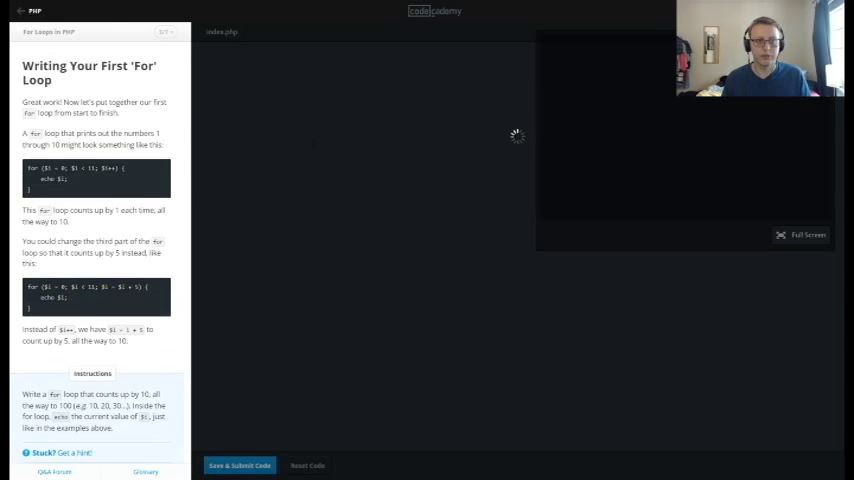
{"action": "left_click", "coordinate": [222, 31]}
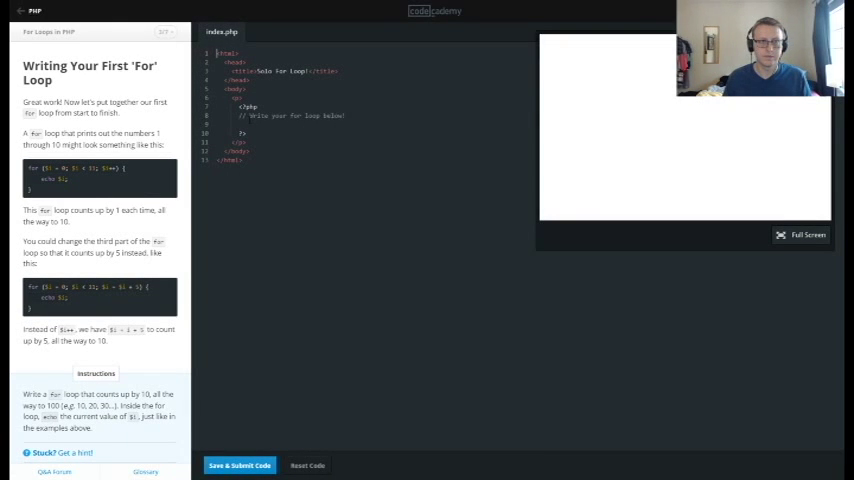
{"action": "type", "text": "for ($i = 0; $i < 100; $i = $i +10){"}
{"action": "type", "text": "echo $i;"}
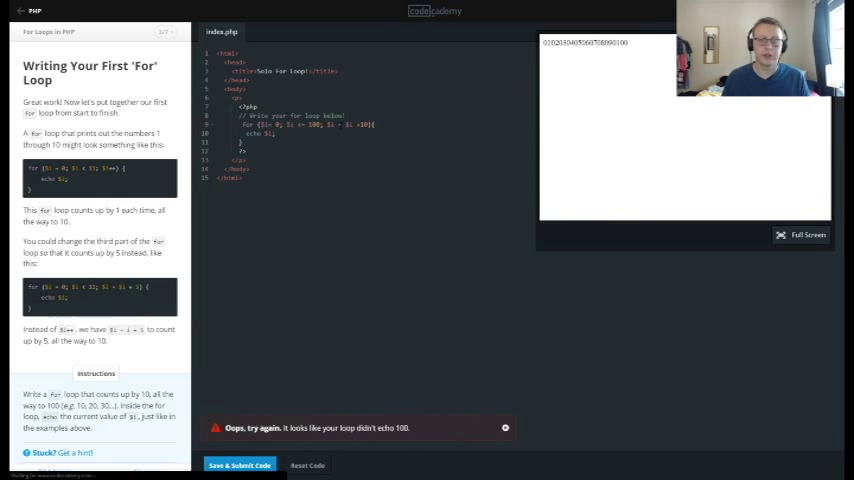
{"action": "left_click", "coordinate": [239, 465]}
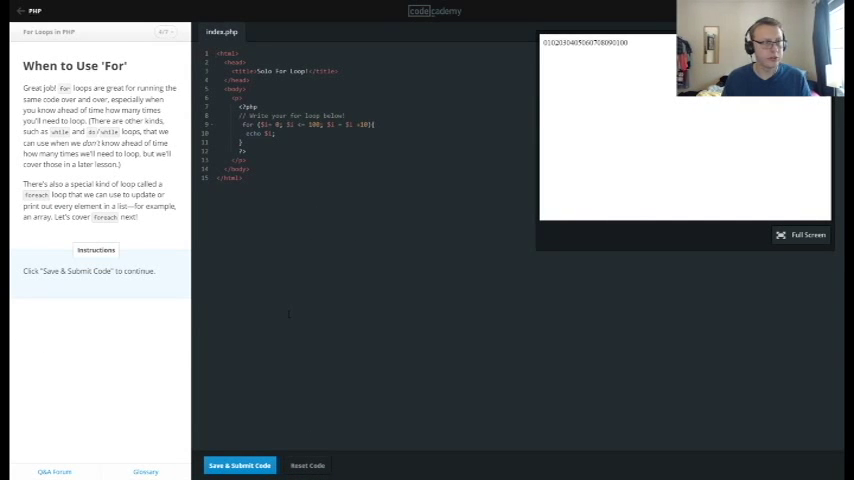
Step: Submit the When to Use 'For' exercise and start the Loops + Arrays = ForEach lesson
{"action": "left_click", "coordinate": [239, 465]}
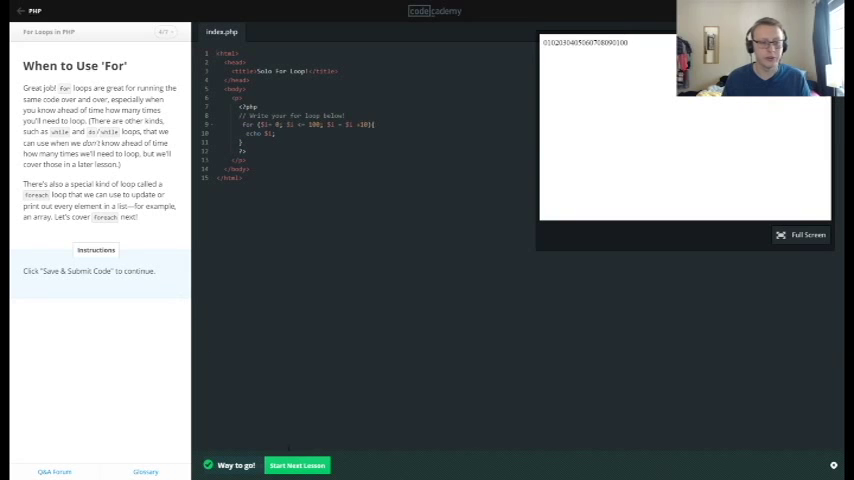
{"action": "left_click", "coordinate": [297, 465]}
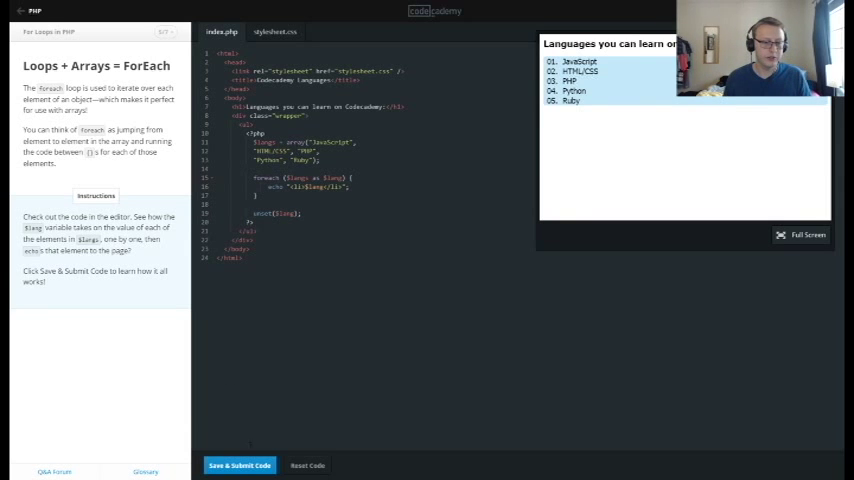
Step: Advance to Practicing with ForEach and type foreach into the blanks
{"action": "left_click", "coordinate": [239, 465]}
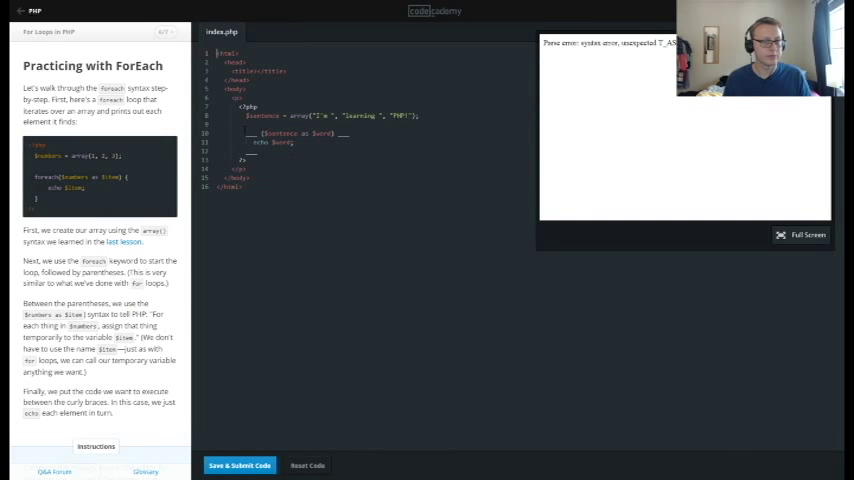
{"action": "scroll", "scroll_direction": "down", "scroll_amount": 3}
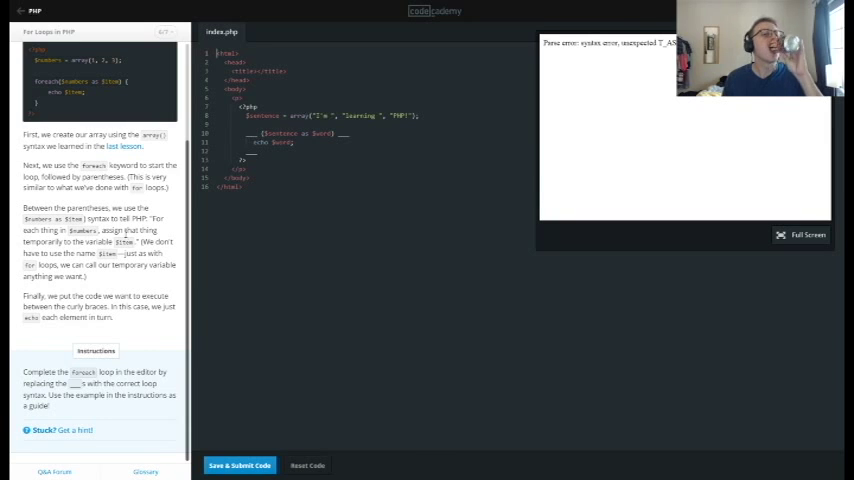
{"action": "mouse_move", "coordinate": [163, 230]}
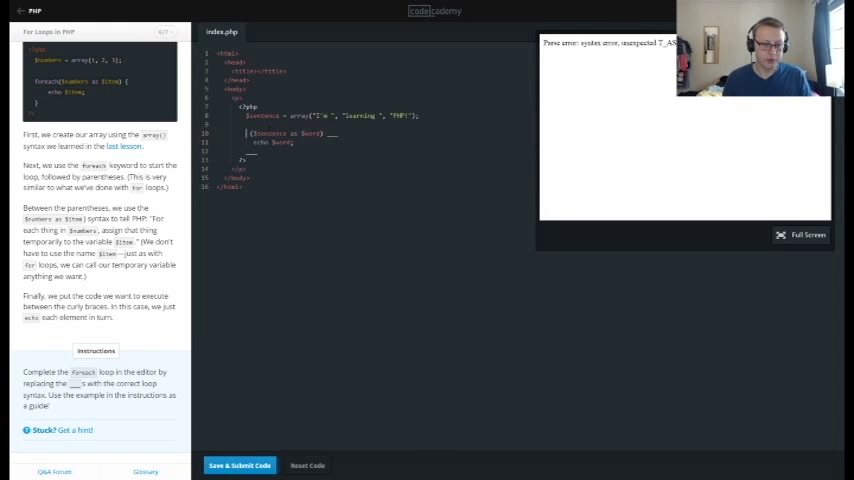
{"action": "type", "text": "foreach"}
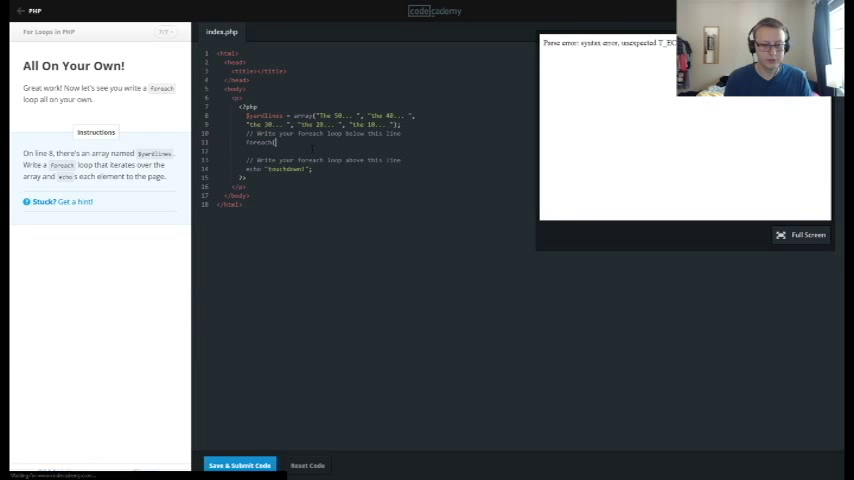
Step: Begin the foreach loop over $yardlines and reveal the exercise hint
{"action": "type", "text": "("}
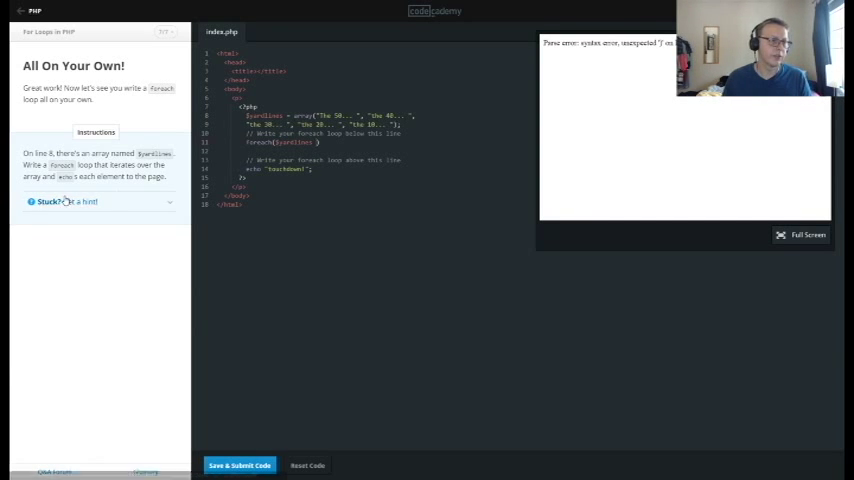
{"action": "left_click", "coordinate": [65, 201]}
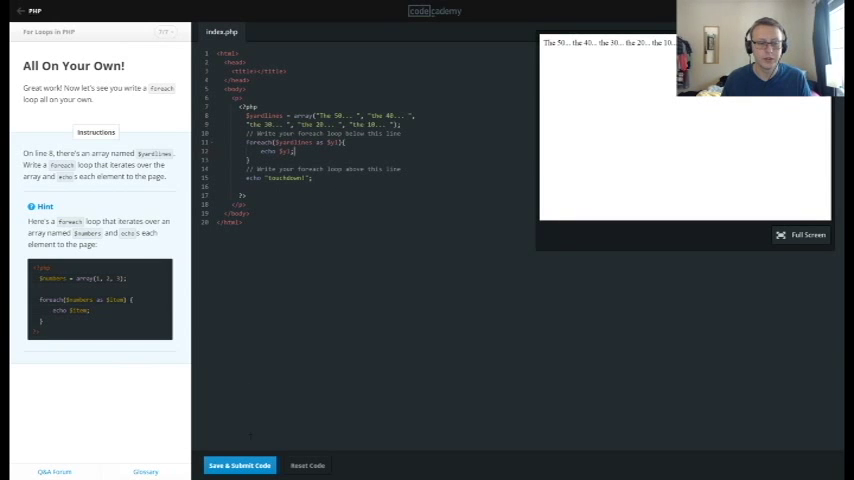
Step: Submit the foreach loop, dismiss the share and badge popups, and open While Loops in PHP
{"action": "left_click", "coordinate": [239, 465]}
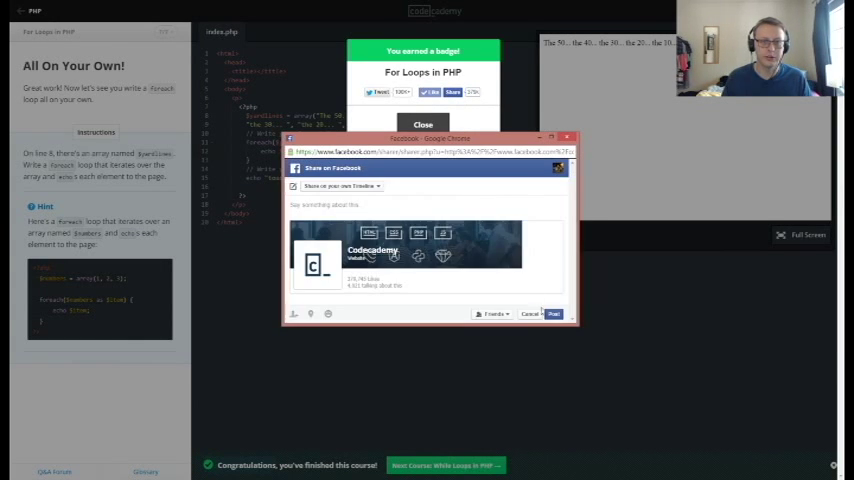
{"action": "left_click", "coordinate": [531, 313]}
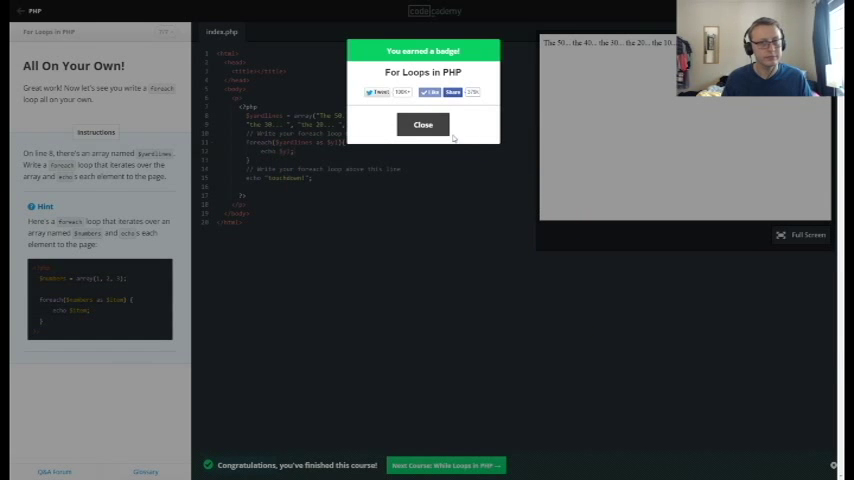
{"action": "left_click", "coordinate": [422, 124]}
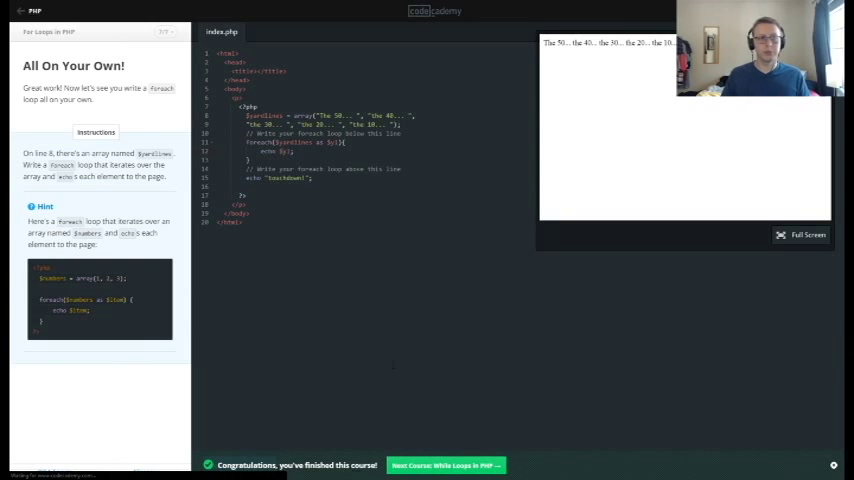
{"action": "left_click", "coordinate": [445, 465]}
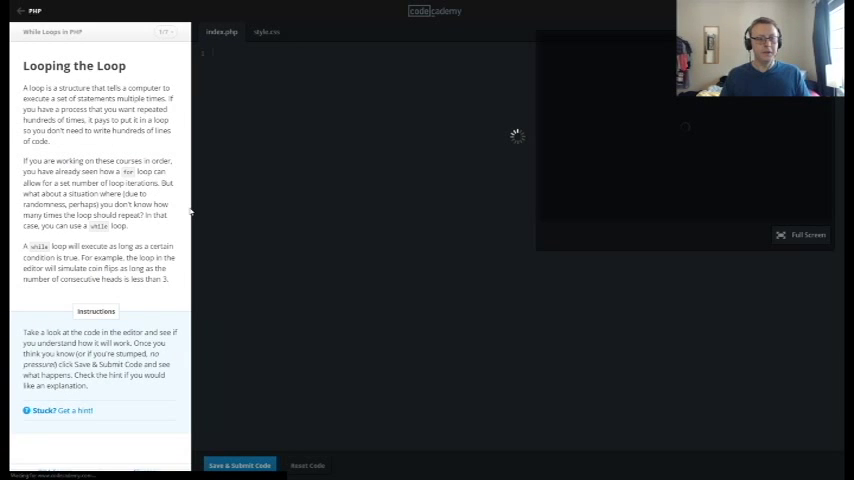